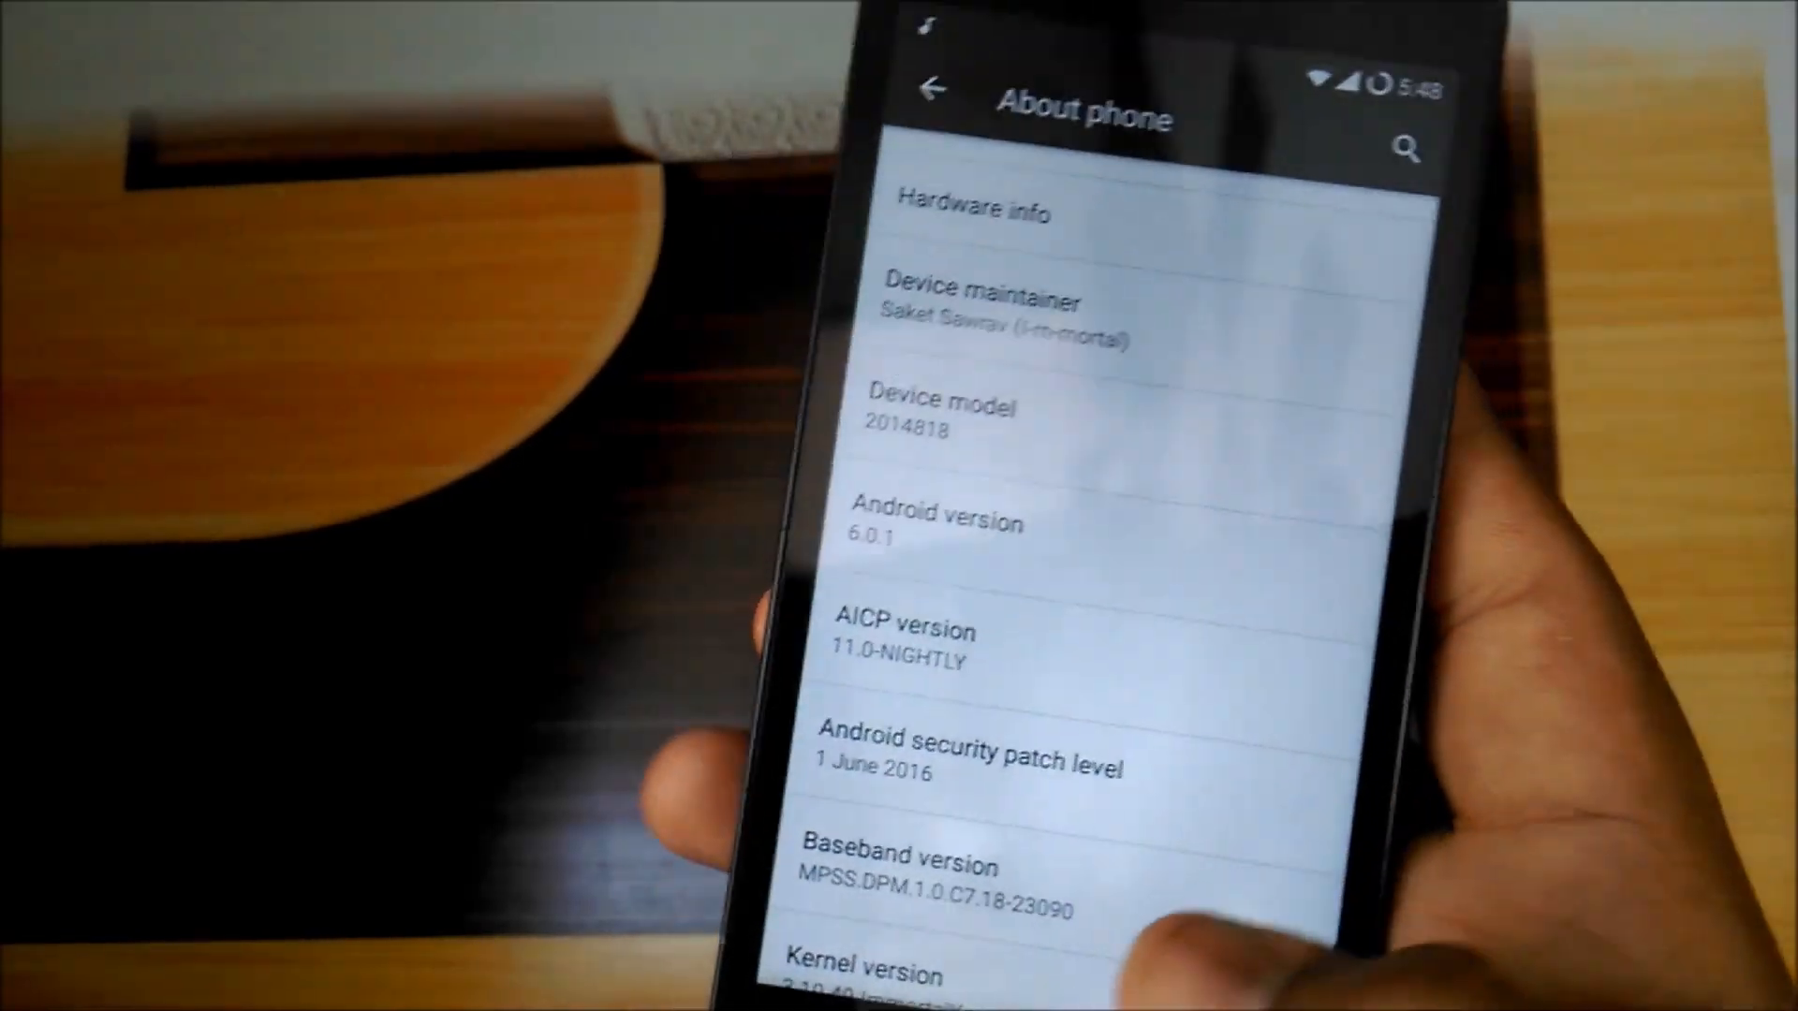
scroll("down", 3)
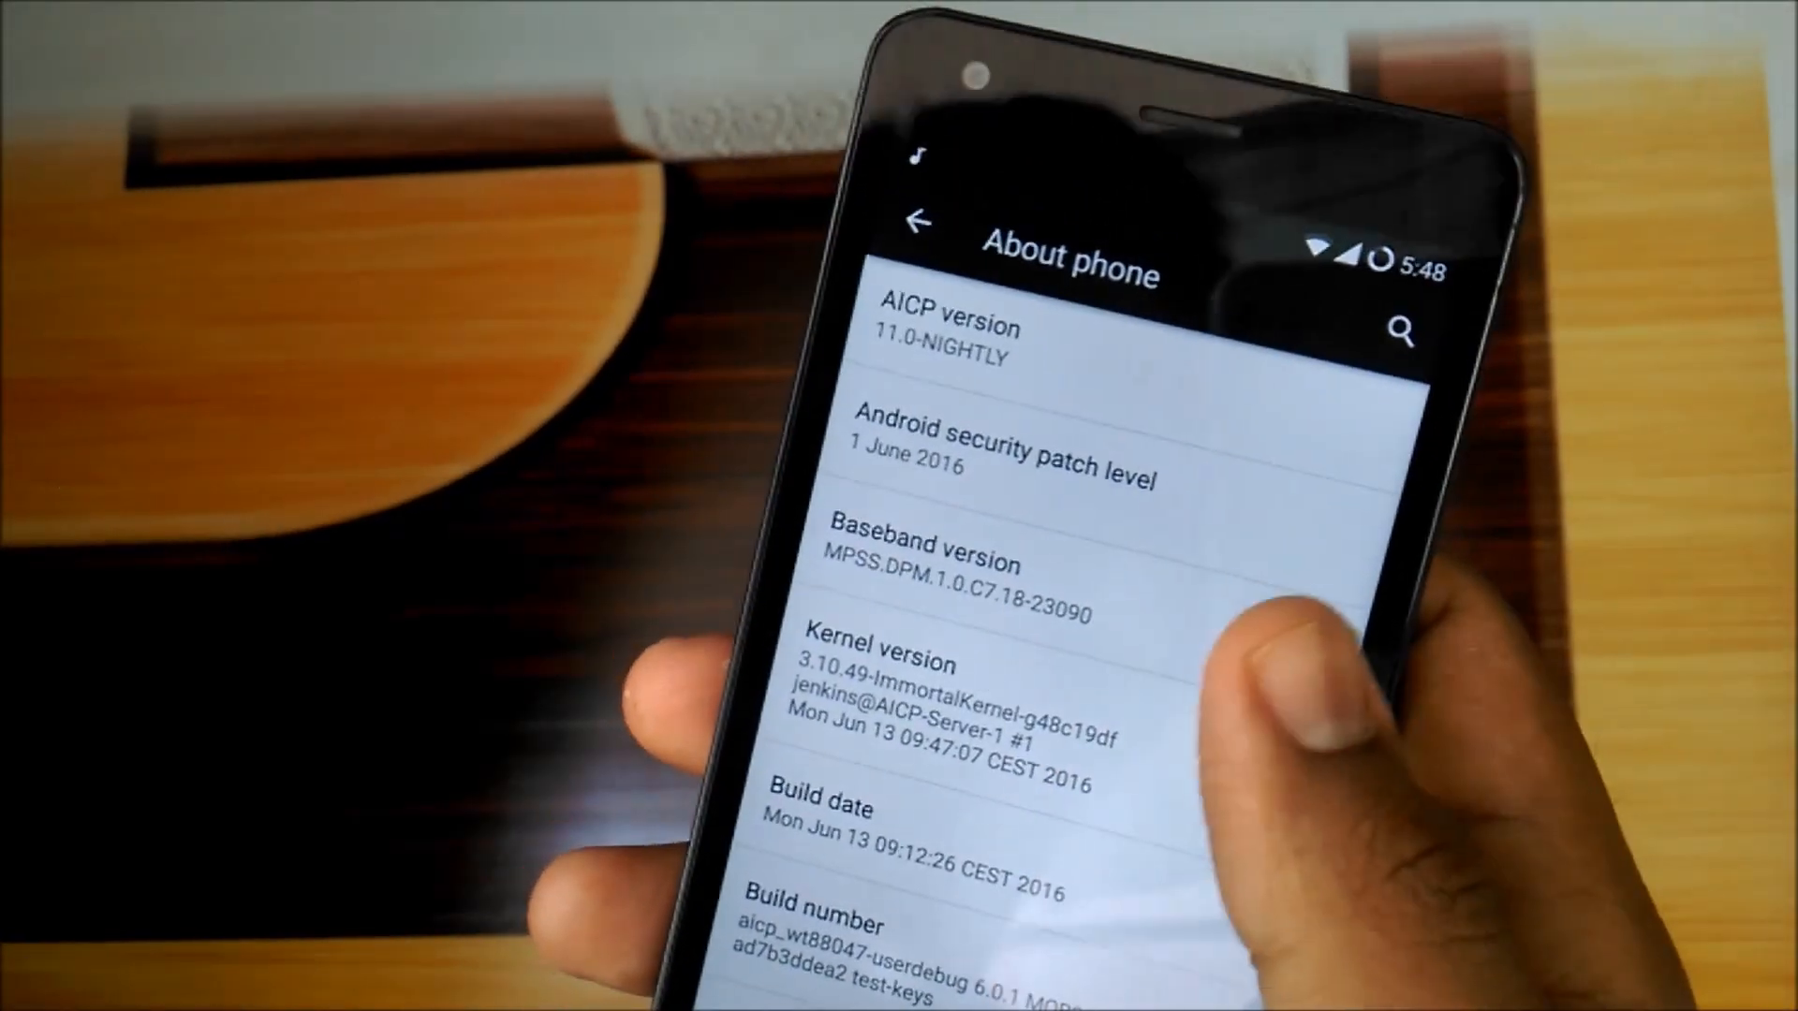